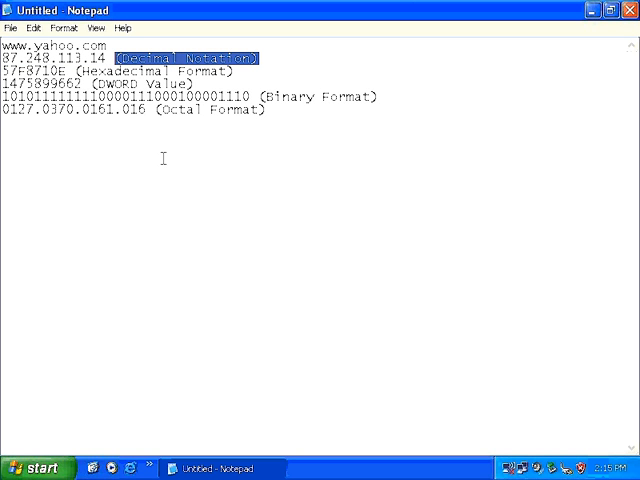
left_click(258, 57)
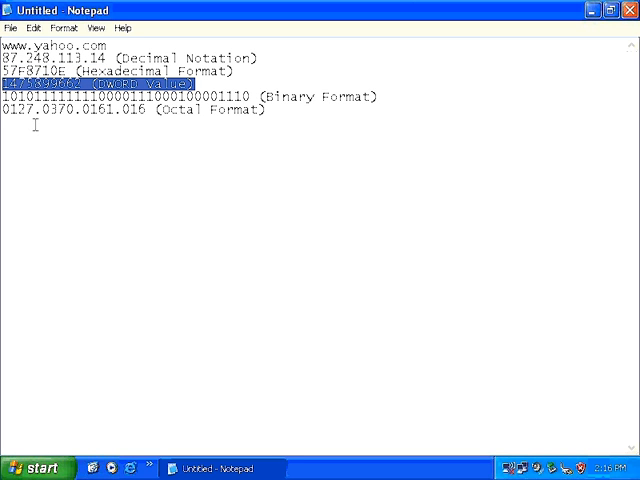
mouse_move(63, 260)
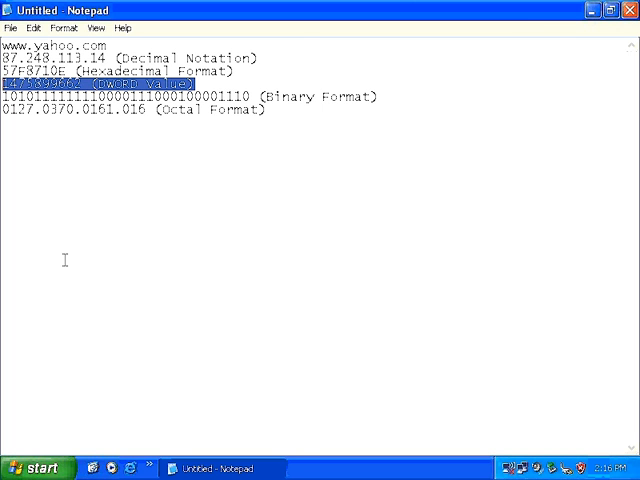
left_click(35, 467)
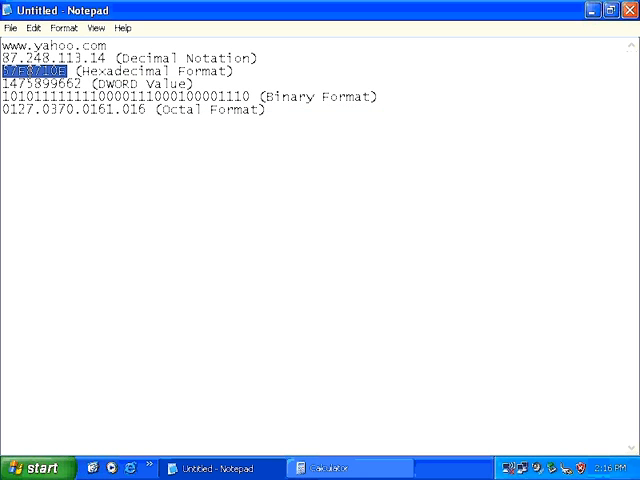
left_click(335, 468)
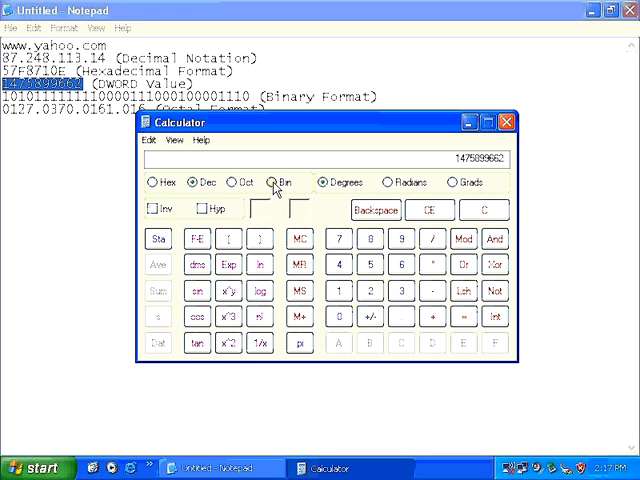
mouse_move(277, 189)
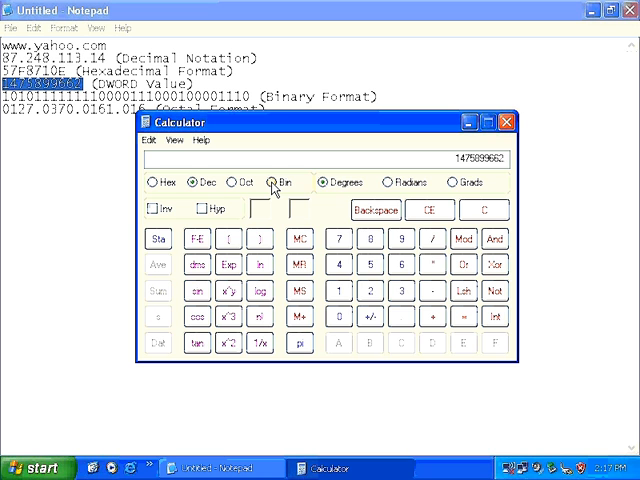
left_click(270, 182)
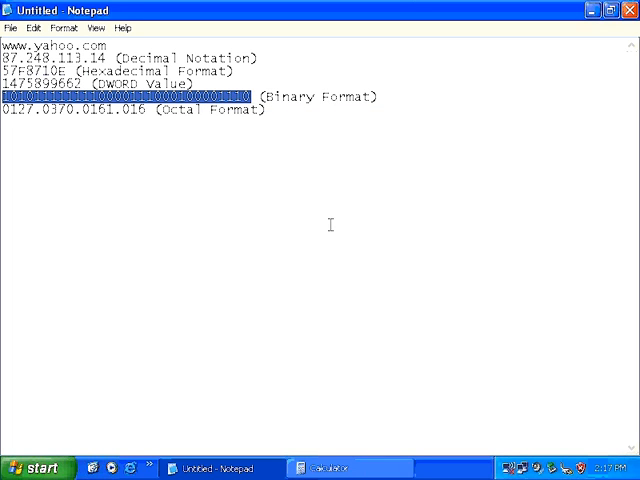
left_click(326, 468)
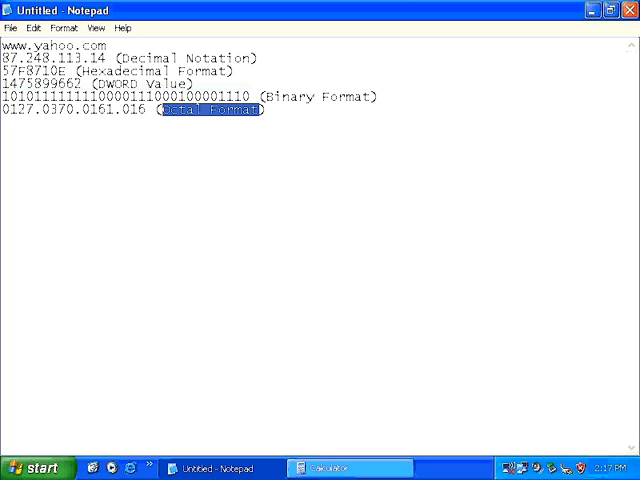
- Convert octet 87 to octal 127, clear, and return to decimal for 248
left_click(350, 467)
type("87")
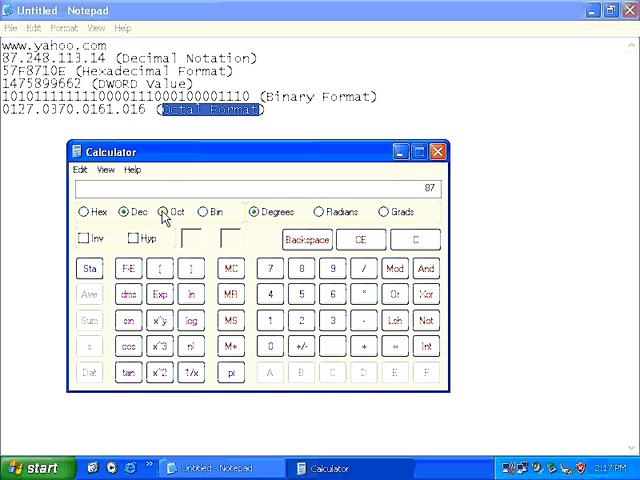
left_click(162, 211)
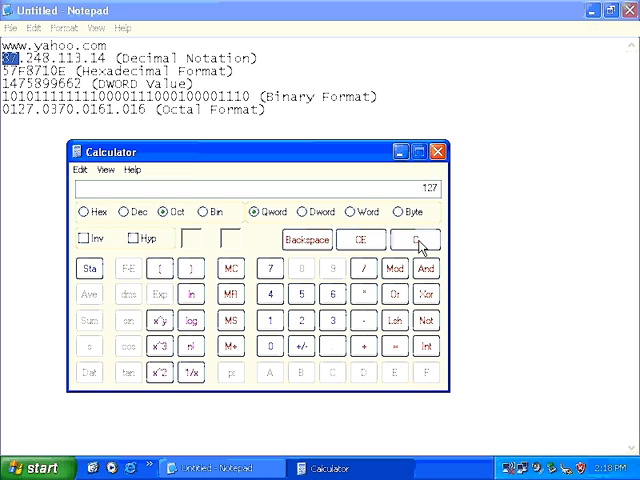
left_click(415, 240)
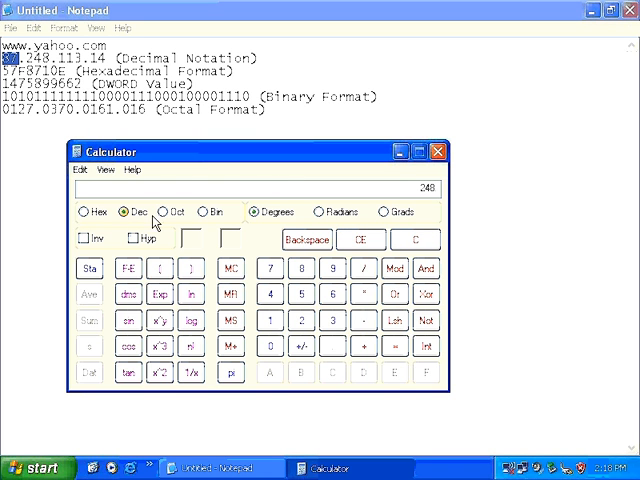
left_click(158, 211)
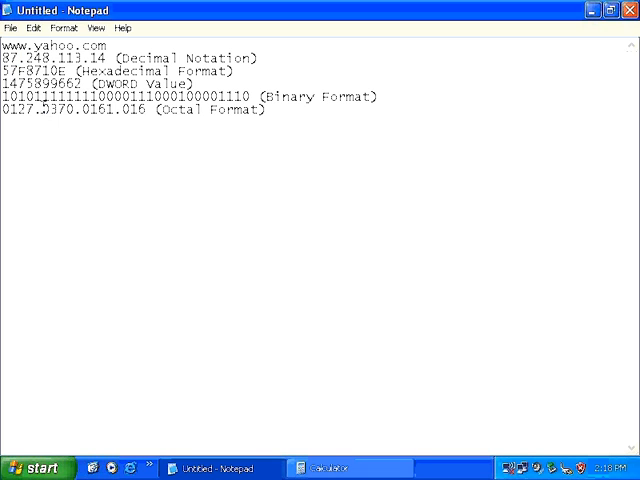
- Select the octal address form in Notepad
double_click(60, 110)
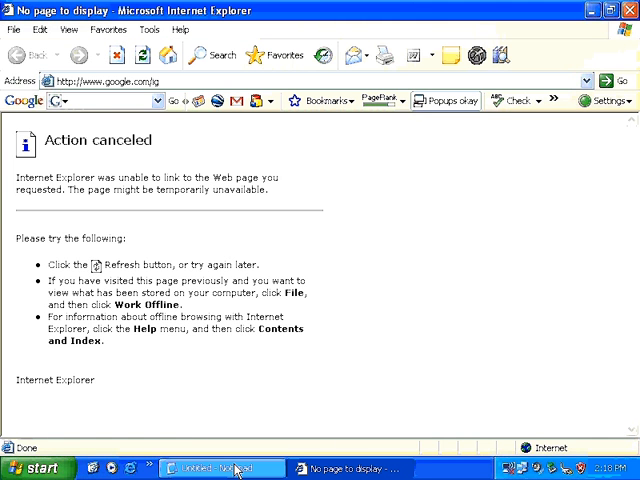
left_click(207, 468)
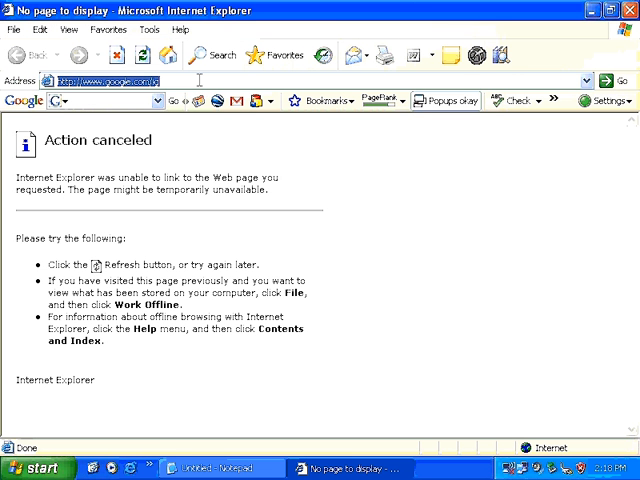
type("www.yahoo.com")
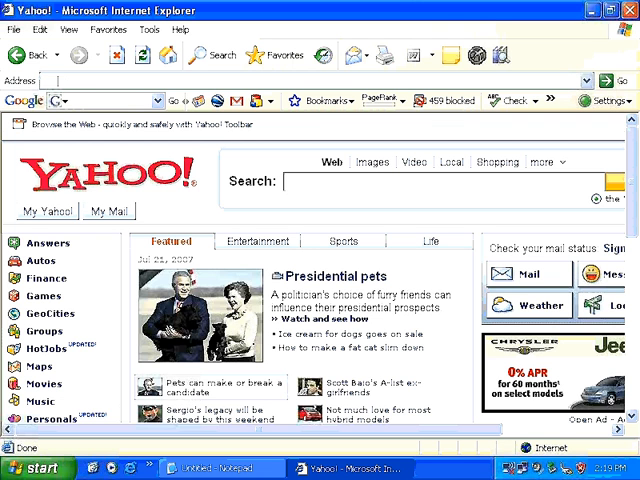
type("0127.0370.0161.016")
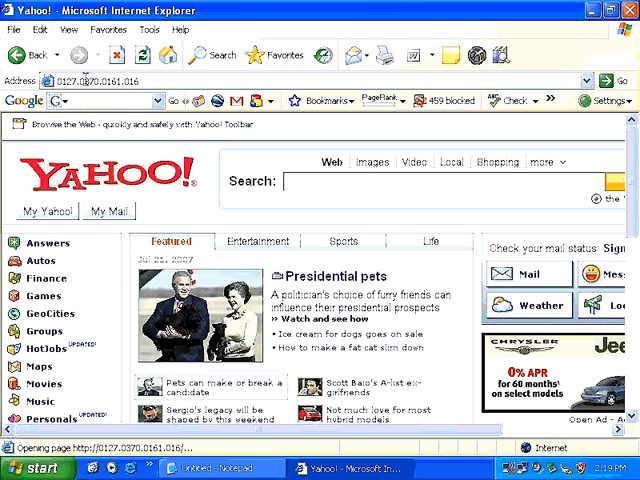